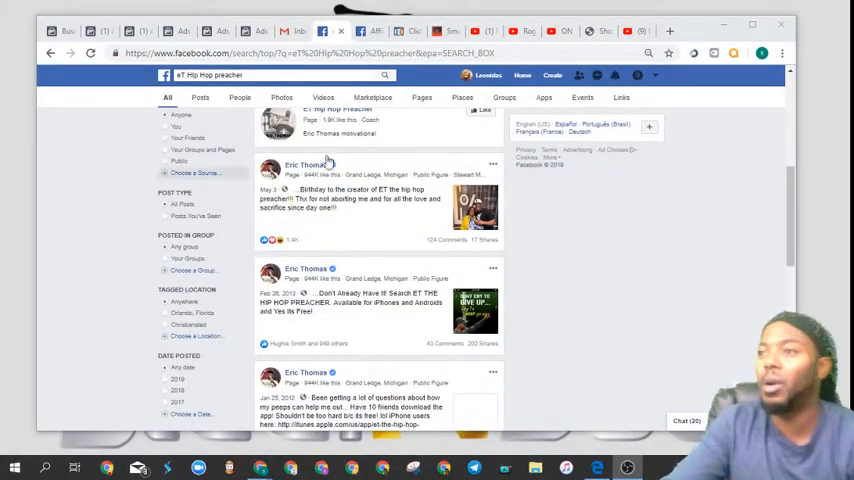
{"action": "left_click", "coordinate": [280, 77]}
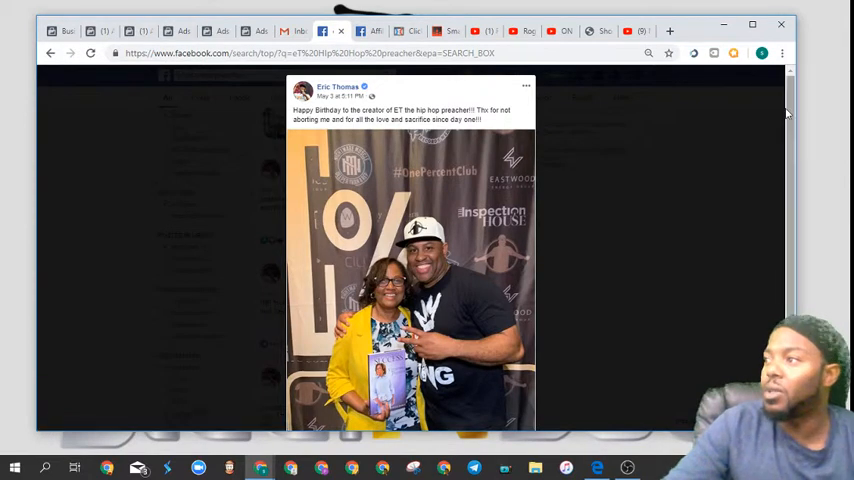
{"action": "scroll", "scroll_direction": "down", "scroll_amount": 3}
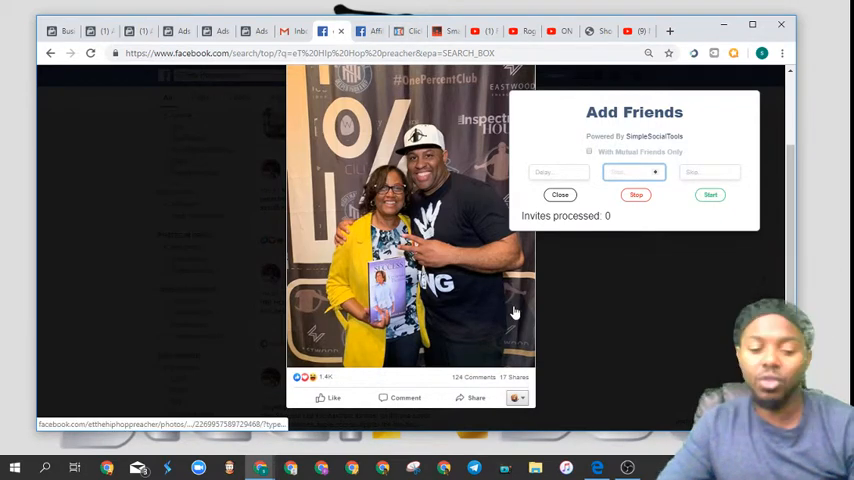
Enter 100 and 10 in the Add Friends fields and start the run.
{"action": "type", "text": "1000"}
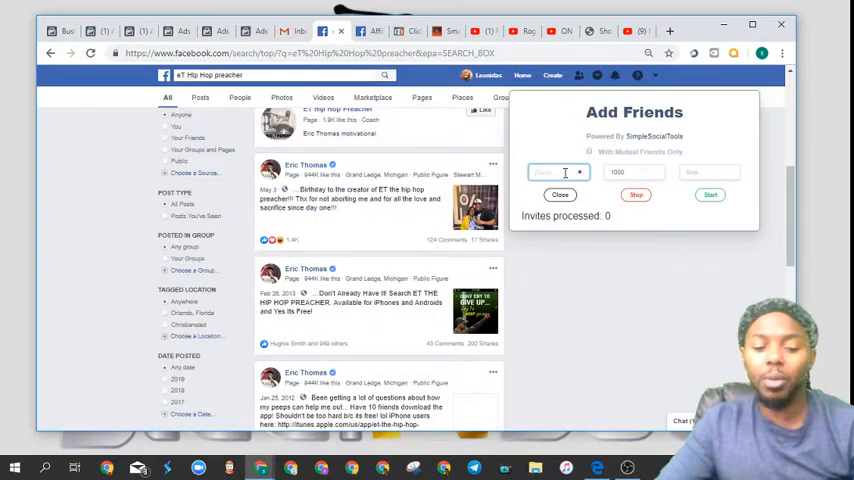
{"action": "type", "text": "10"}
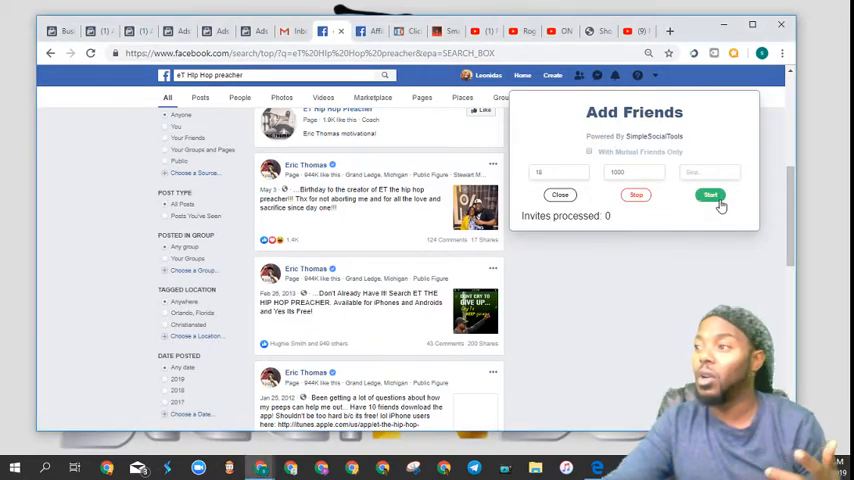
{"action": "left_click", "coordinate": [710, 195]}
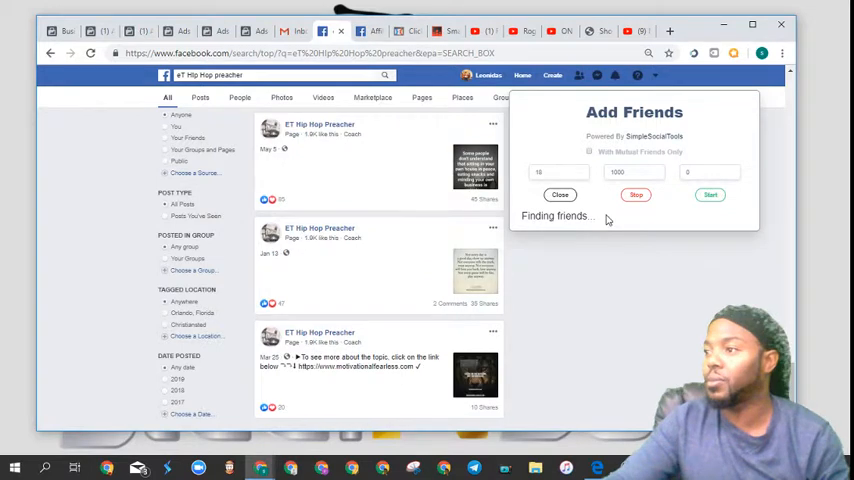
Stop the Add Friends run and scroll through its zero-invite results.
{"action": "left_click", "coordinate": [635, 194]}
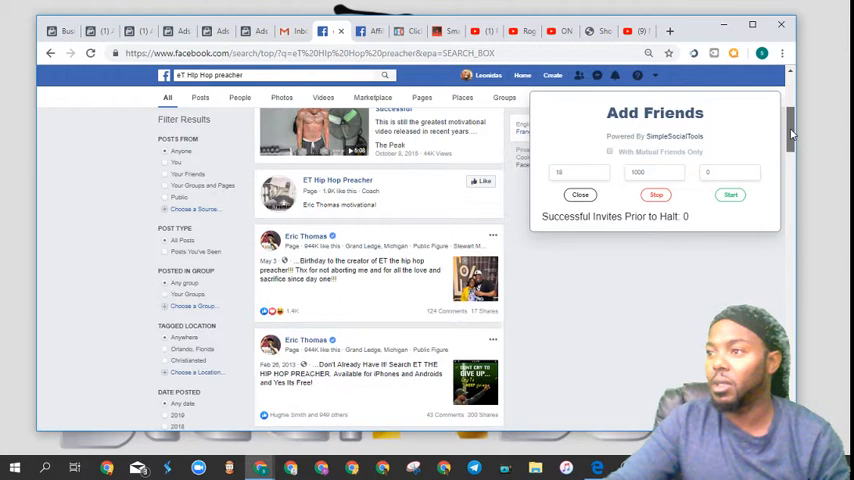
{"action": "scroll", "scroll_direction": "down", "scroll_amount": 3}
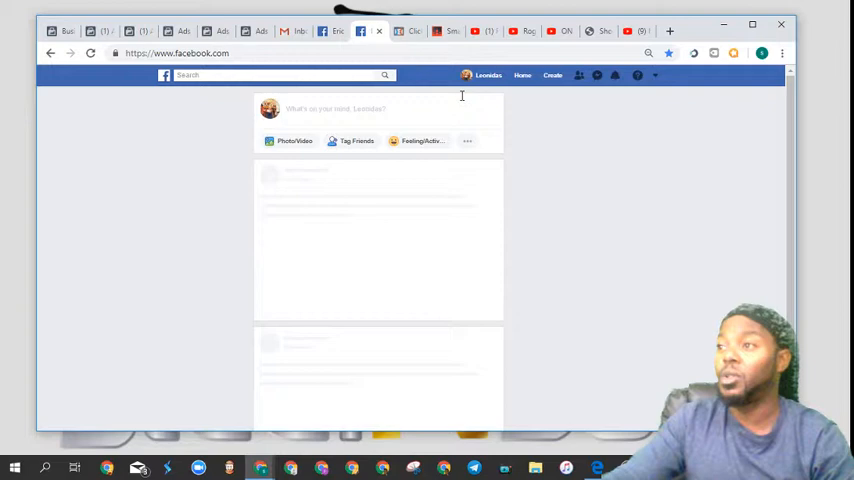
Open your profile timeline from your name in the top bar.
{"action": "left_click", "coordinate": [484, 75]}
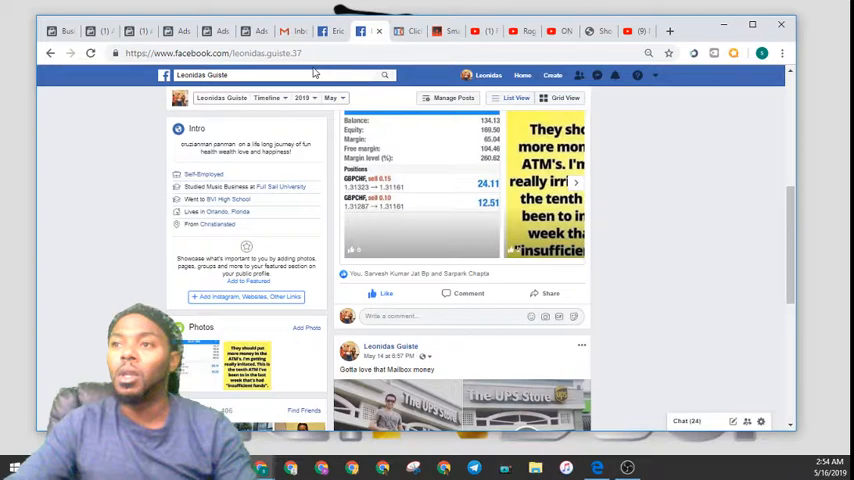
Search 'steve harvey' and open his verified Facebook page.
{"action": "type", "text": "steve harvey"}
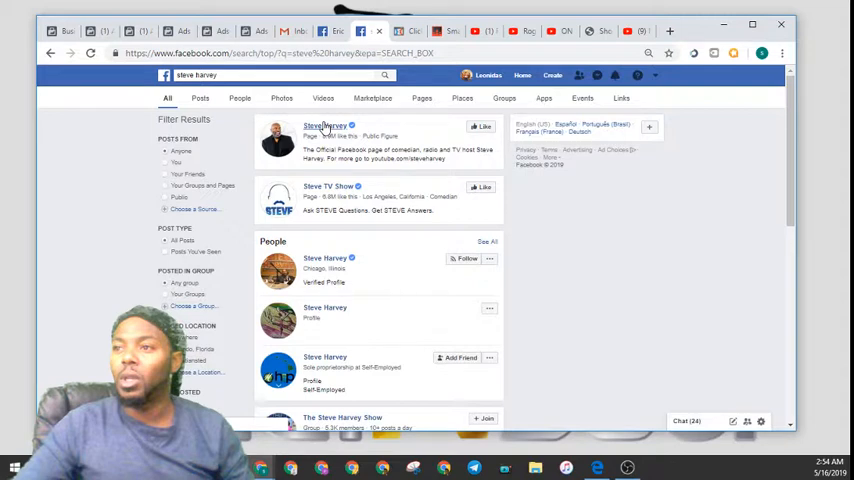
{"action": "left_click", "coordinate": [323, 124]}
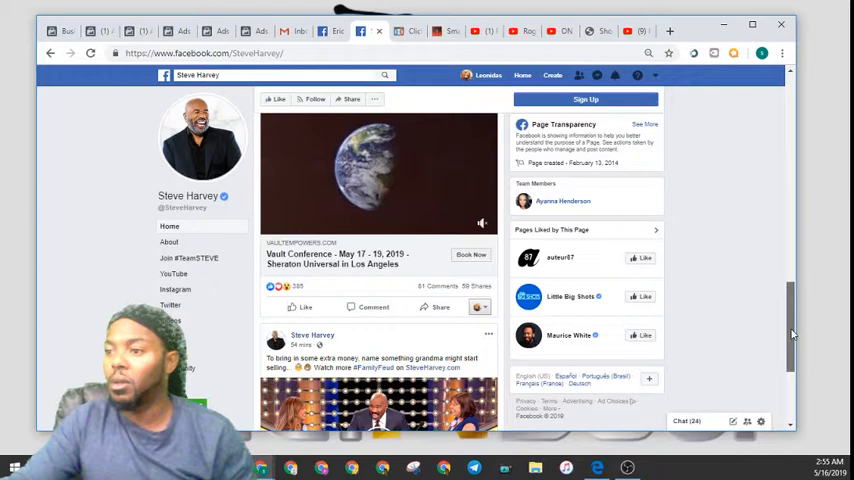